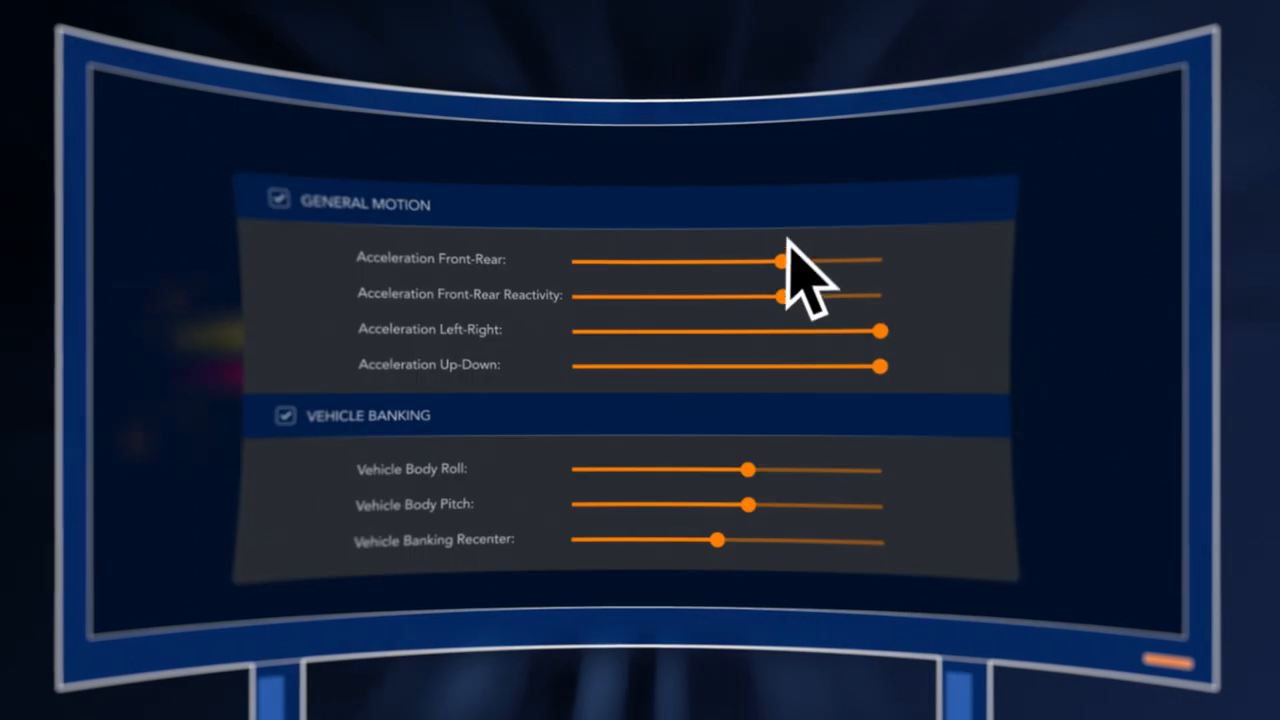
drag(780, 294, 856, 294)
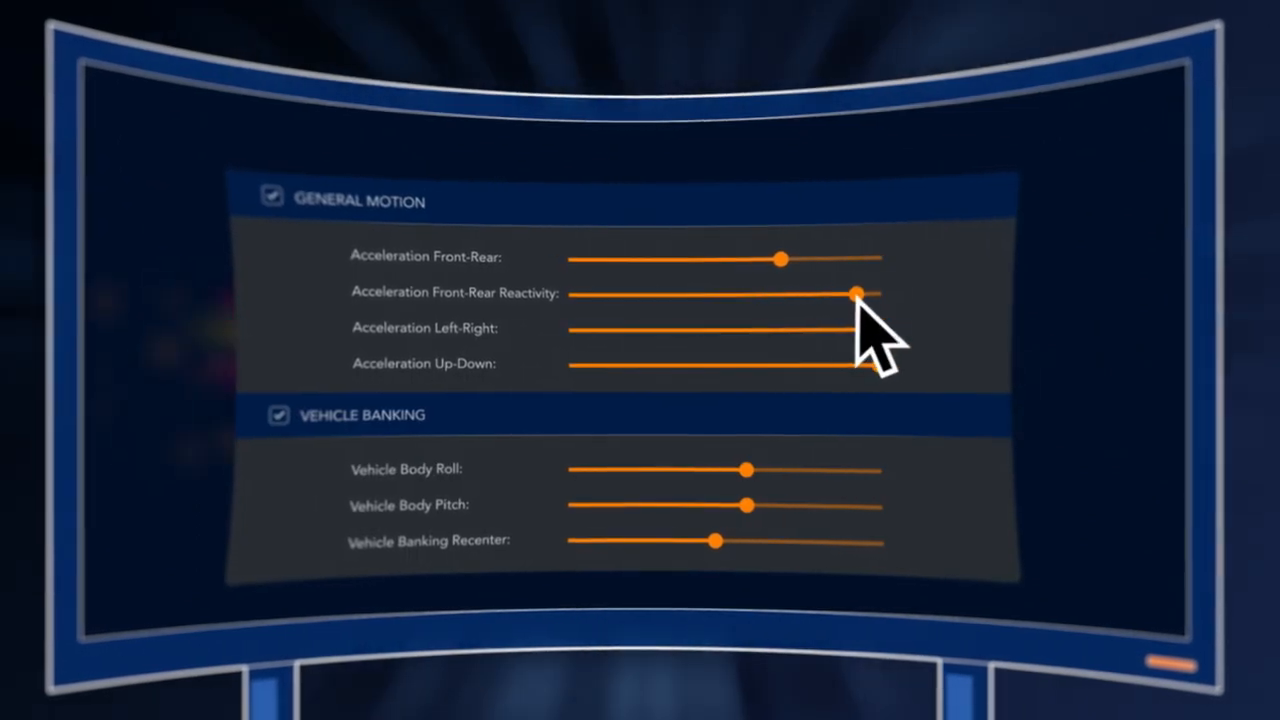